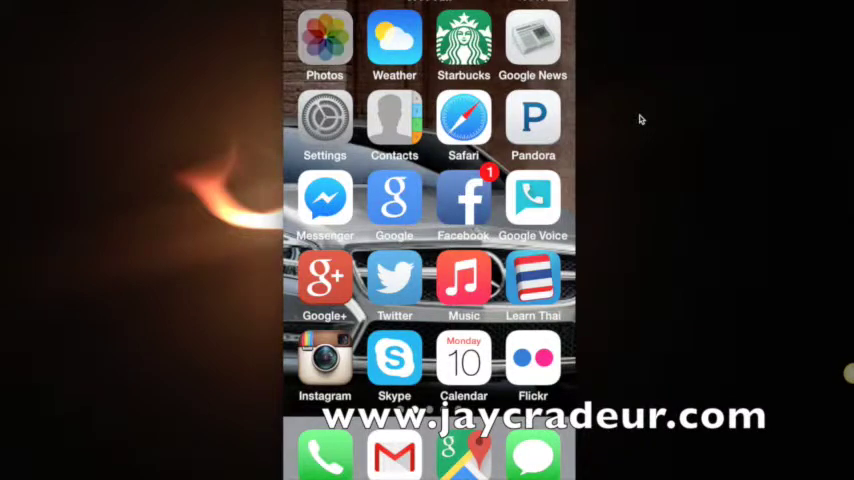
Open Photos on the iPhone and go to the Camera Roll album with its photos and 0:25 video.
left_click(324, 37)
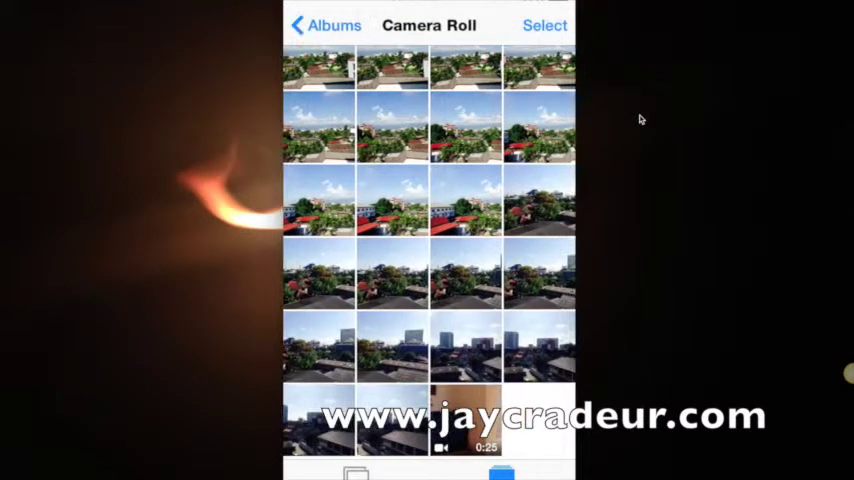
left_click(546, 25)
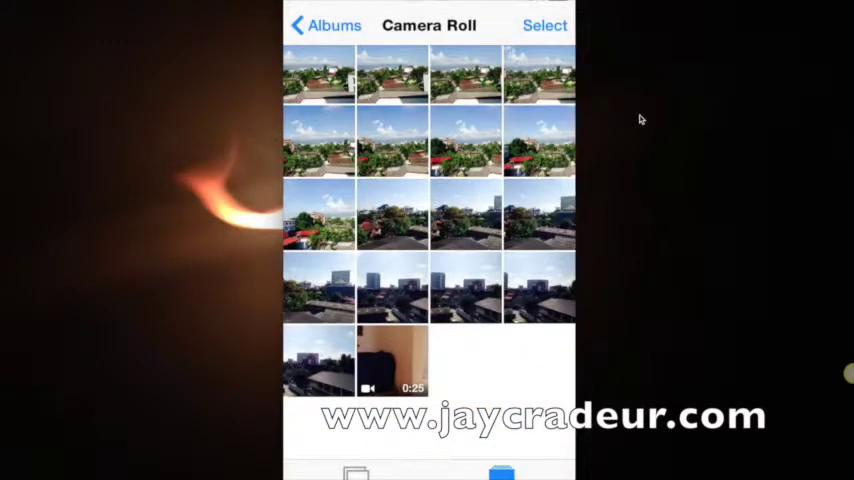
Go back to Albums, open Recently Deleted with its five photos, and start selecting.
left_click(330, 25)
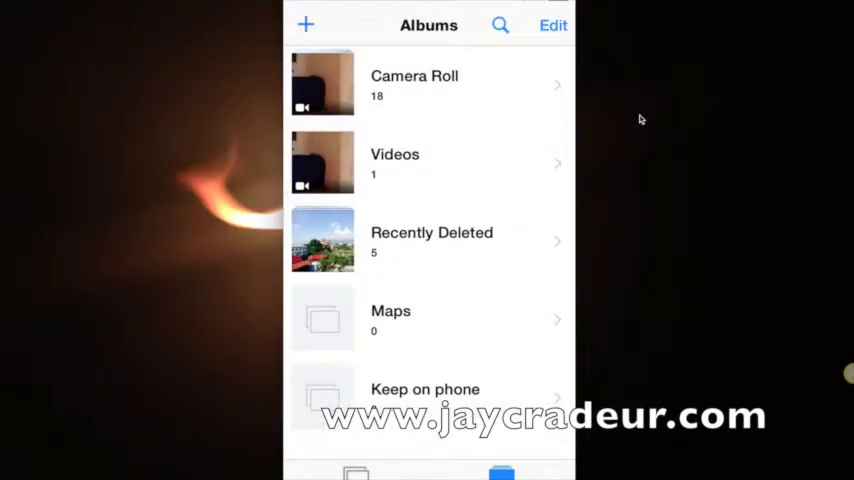
left_click(431, 240)
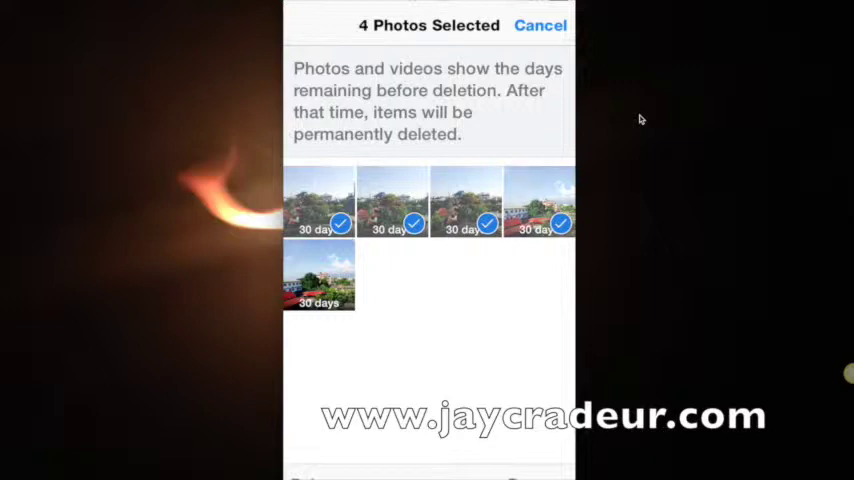
left_click(318, 275)
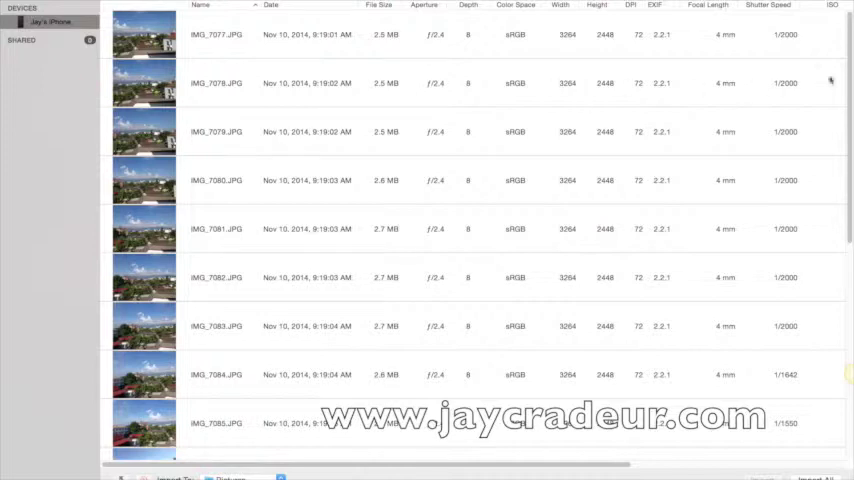
Scroll the iPhone photo list in Image Capture down to the last images and back up.
scroll("down", 3)
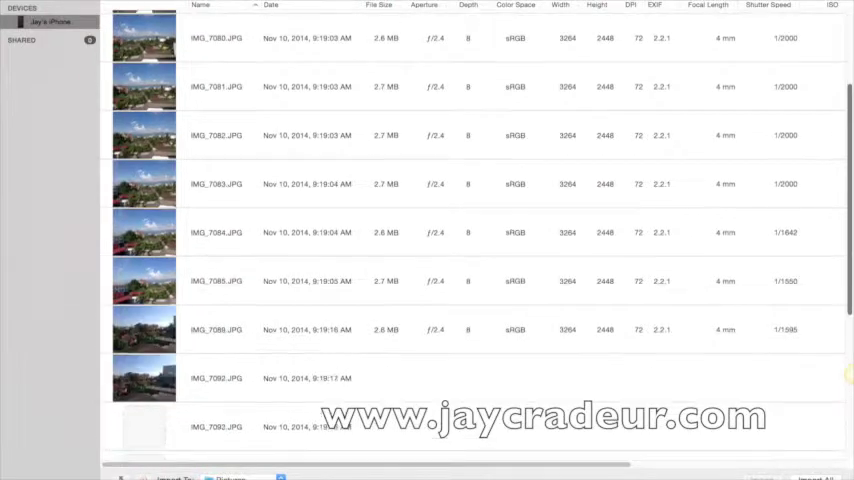
scroll("down", 3)
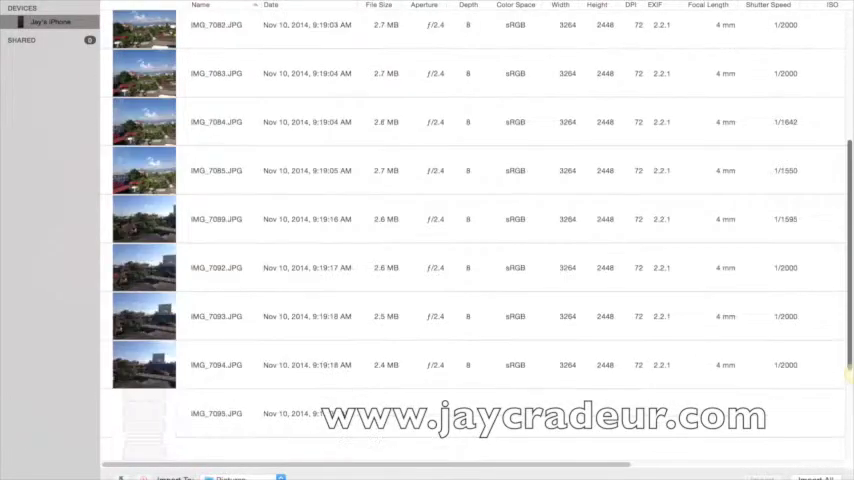
scroll("up", 3)
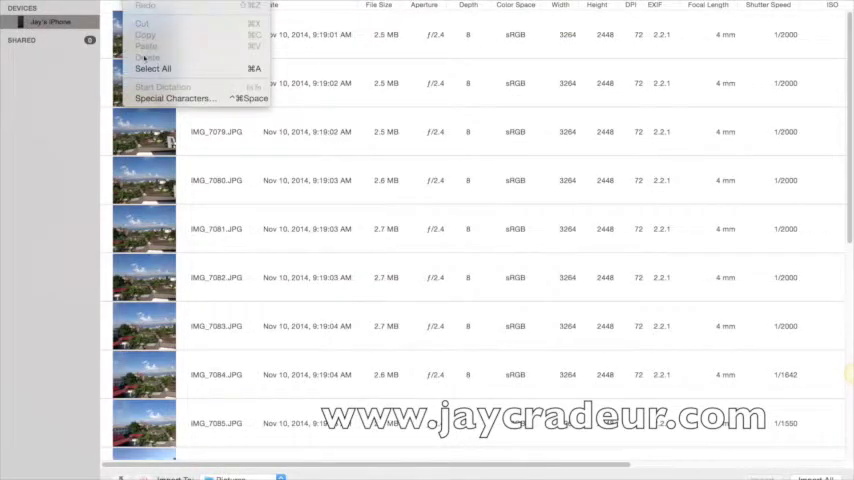
Select all 18 iPhone items in Image Capture and confirm deleting them permanently.
left_click(152, 68)
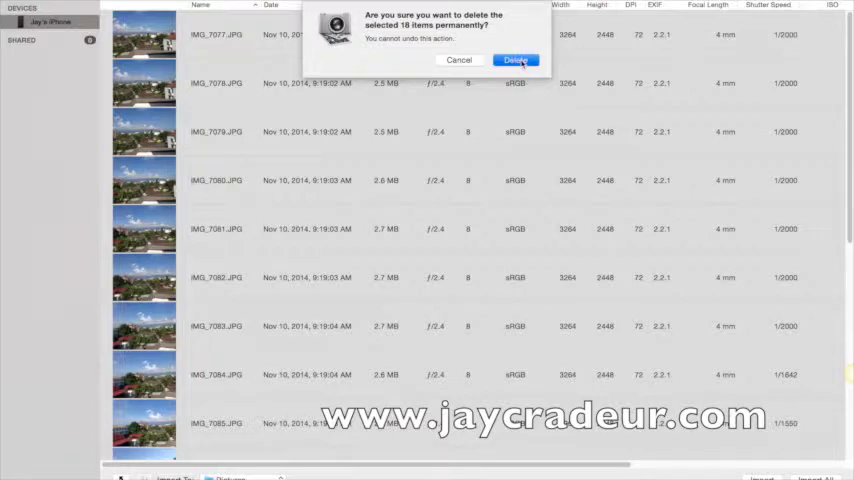
left_click(533, 59)
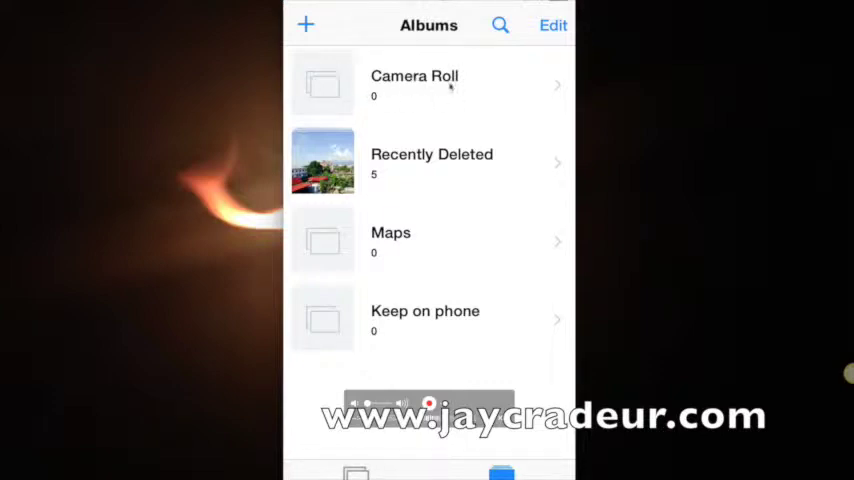
mouse_move(396, 170)
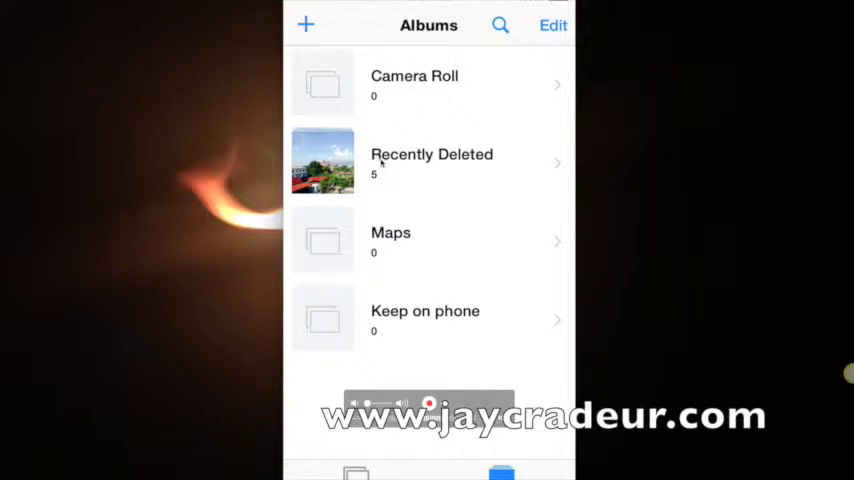
Permanently delete the five photos in Recently Deleted, then return to the Albums list.
left_click(432, 160)
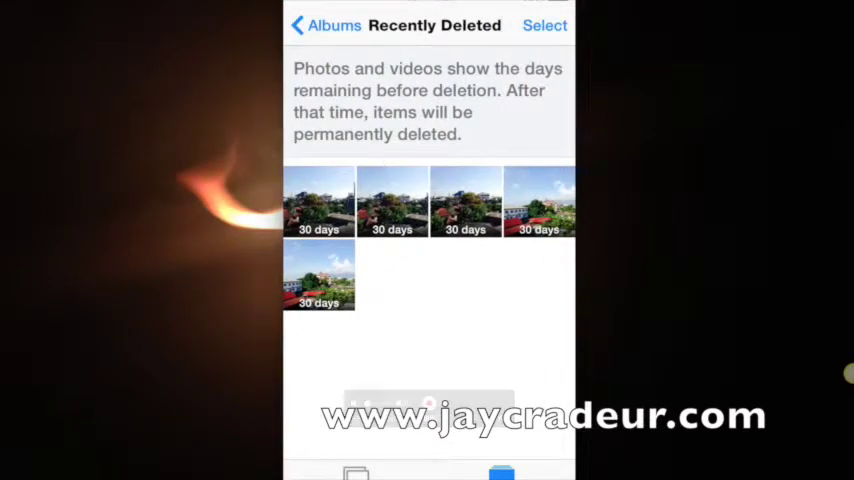
left_click(546, 25)
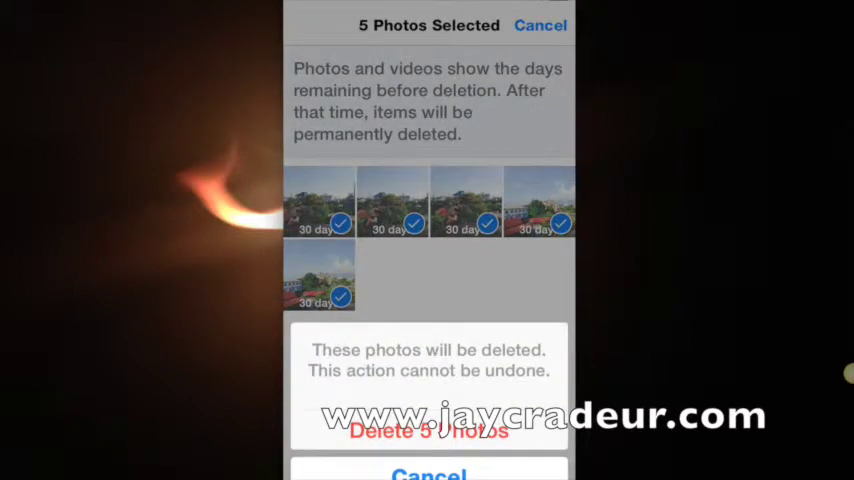
left_click(428, 428)
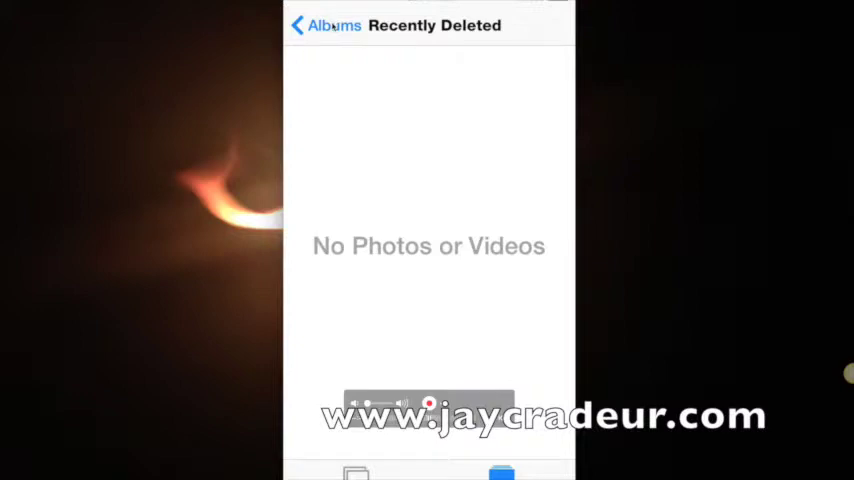
left_click(330, 25)
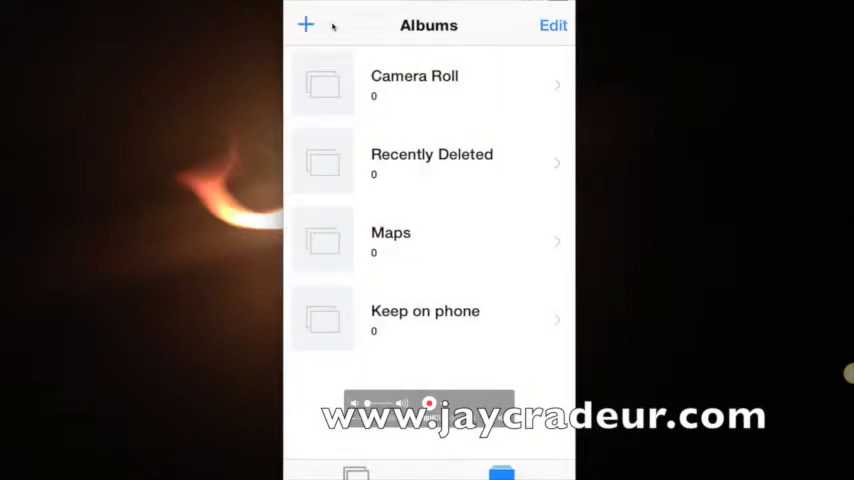
mouse_move(393, 281)
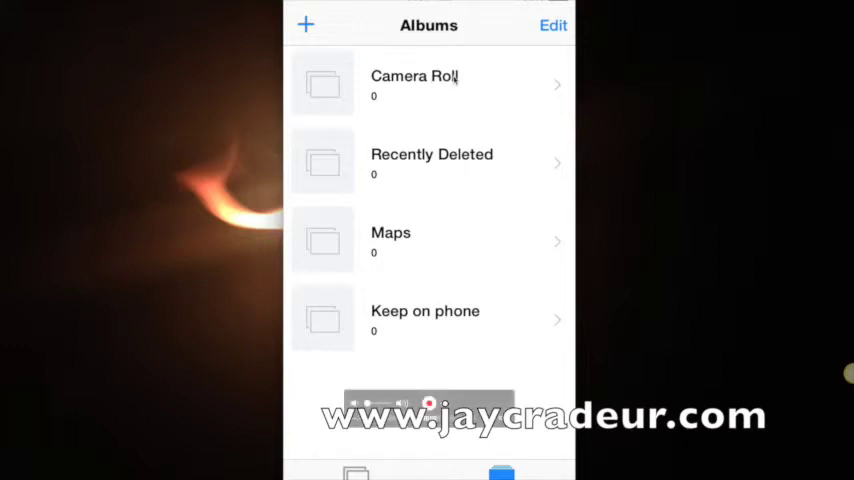
mouse_move(468, 90)
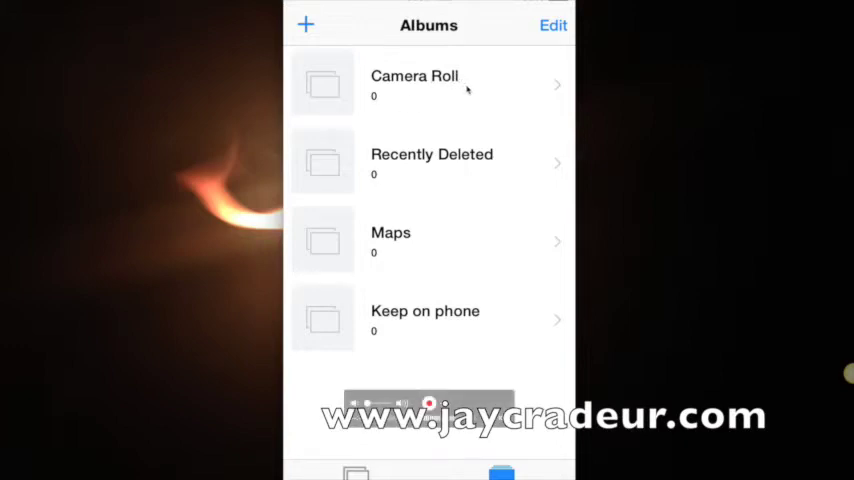